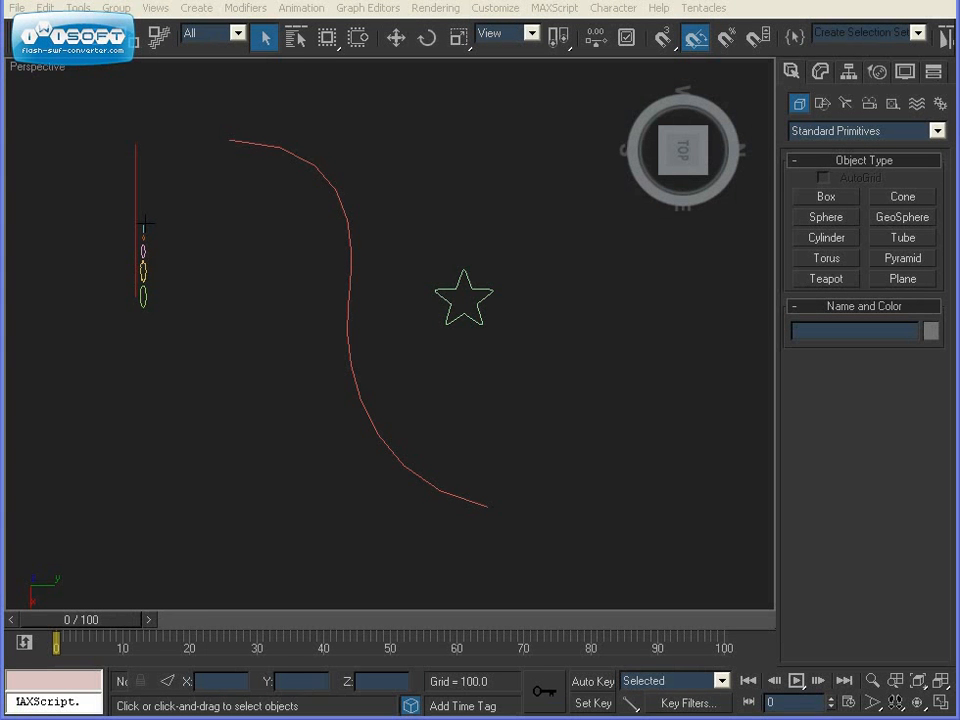
{"action": "mouse_move", "coordinate": [276, 440]}
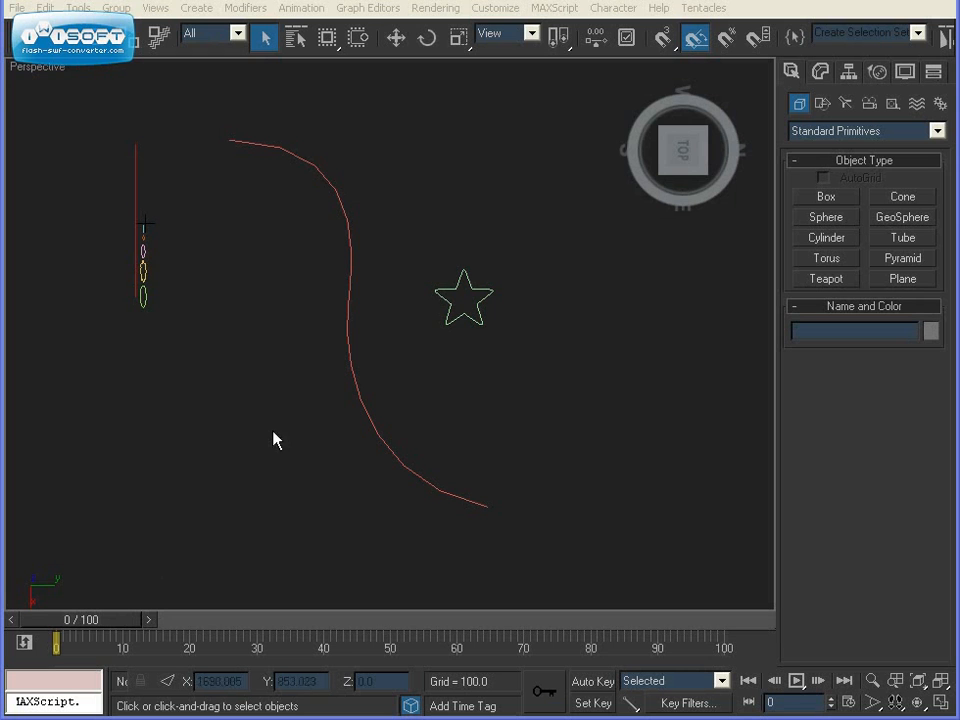
{"action": "mouse_move", "coordinate": [528, 430]}
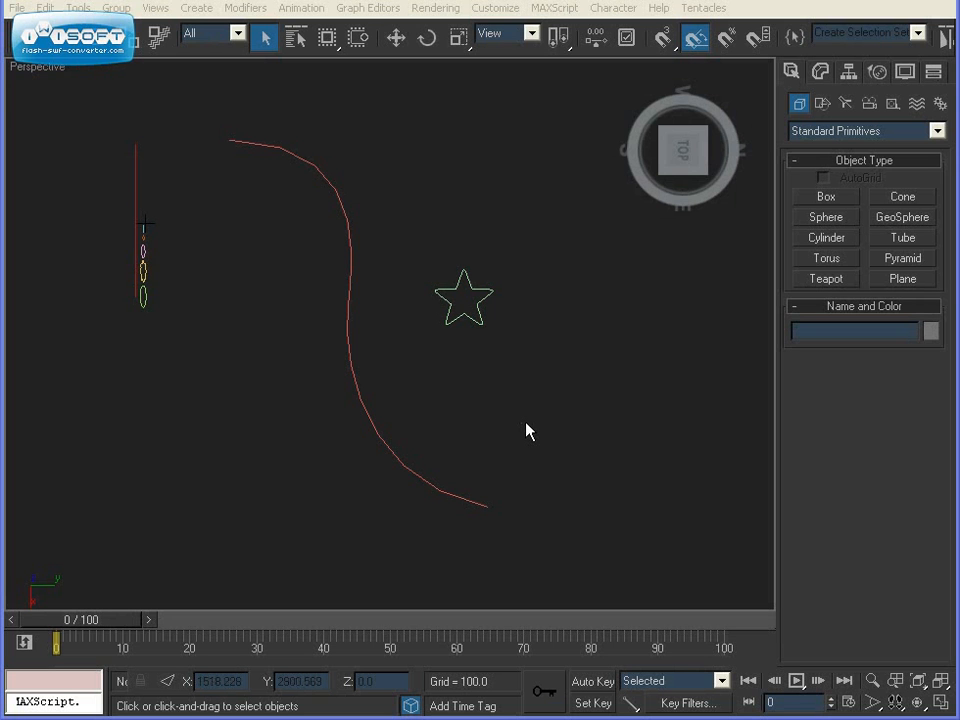
{"action": "mouse_move", "coordinate": [588, 408]}
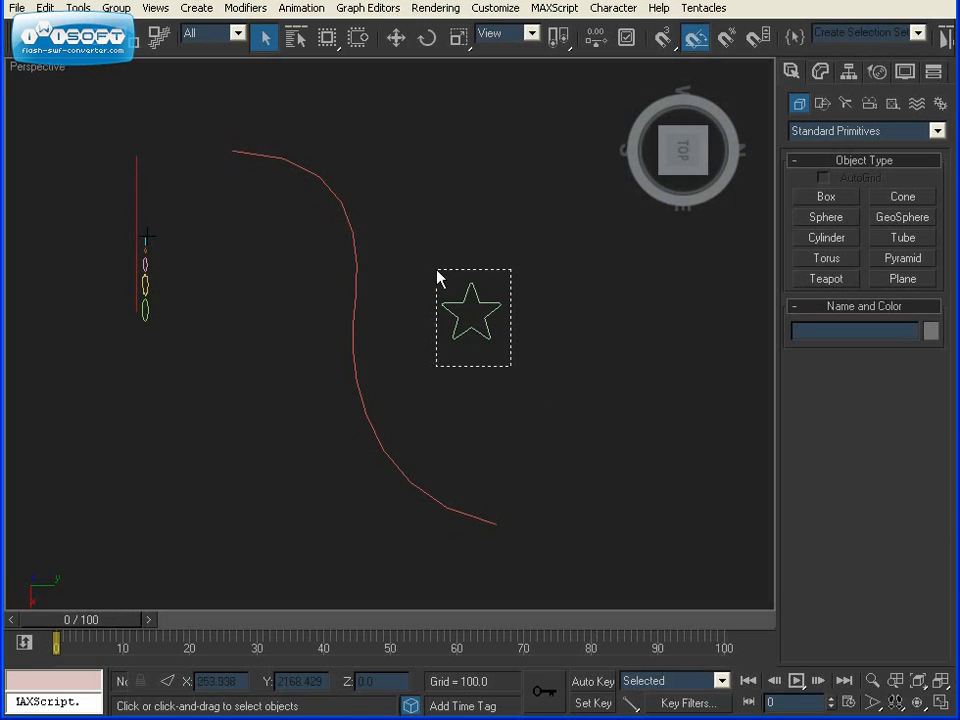
Begin a Loft from the curved line via Compound Objects and start Get Shape.
{"action": "left_click", "coordinate": [472, 316]}
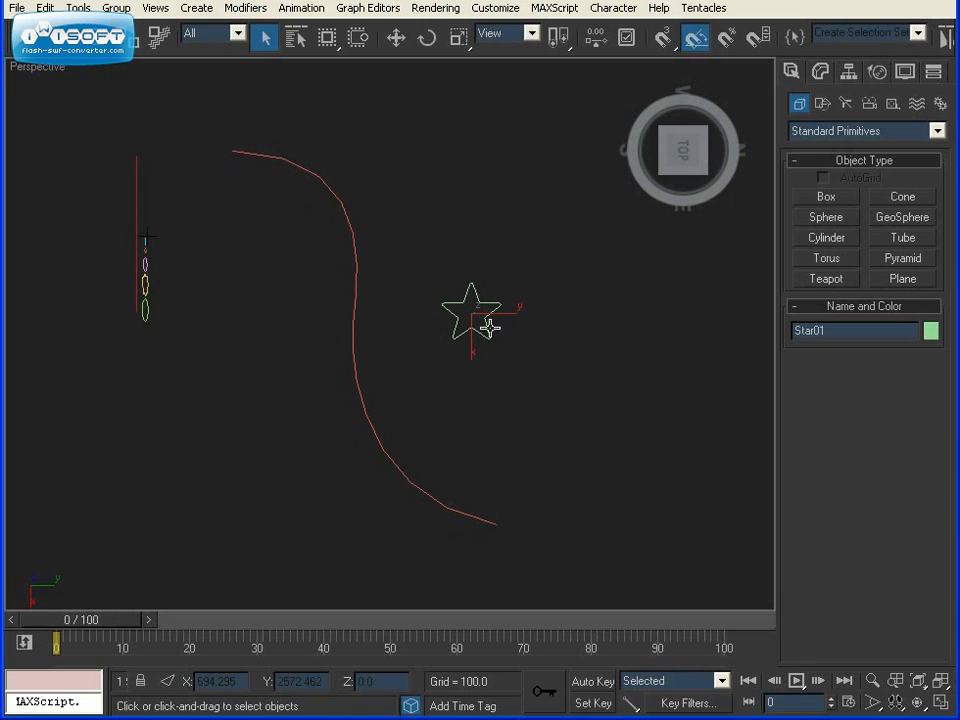
{"action": "mouse_move", "coordinate": [410, 230]}
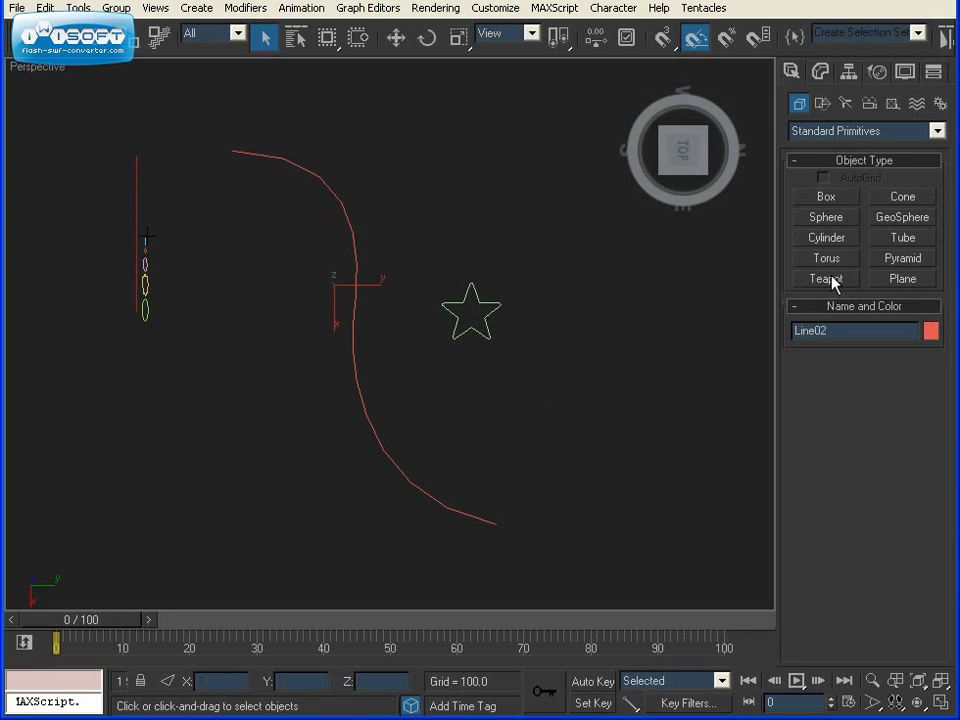
{"action": "left_click", "coordinate": [862, 132]}
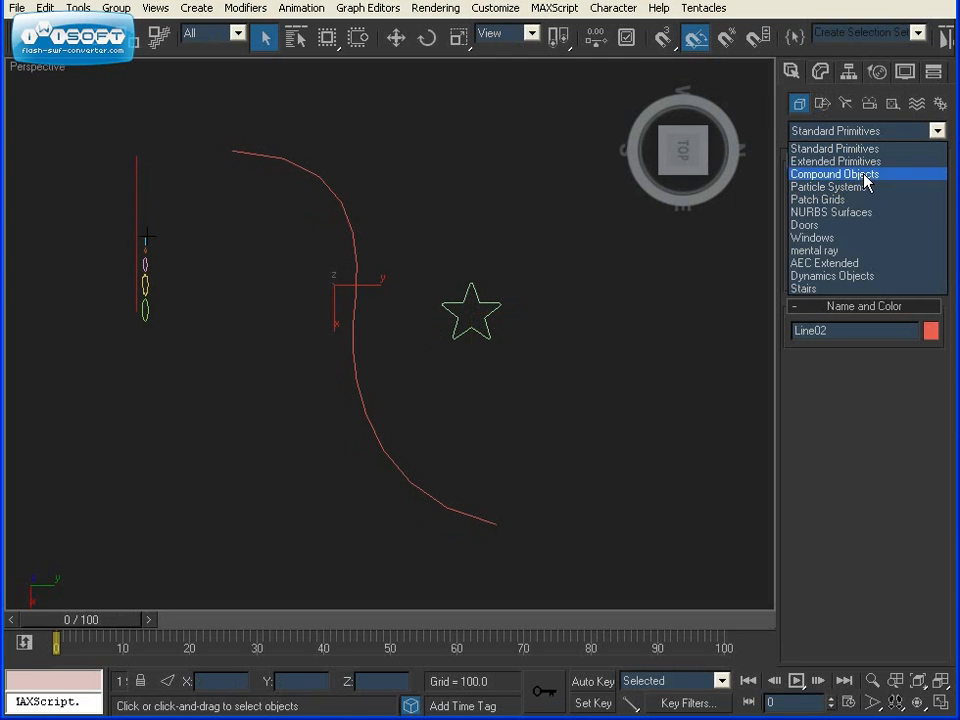
{"action": "left_click", "coordinate": [836, 174]}
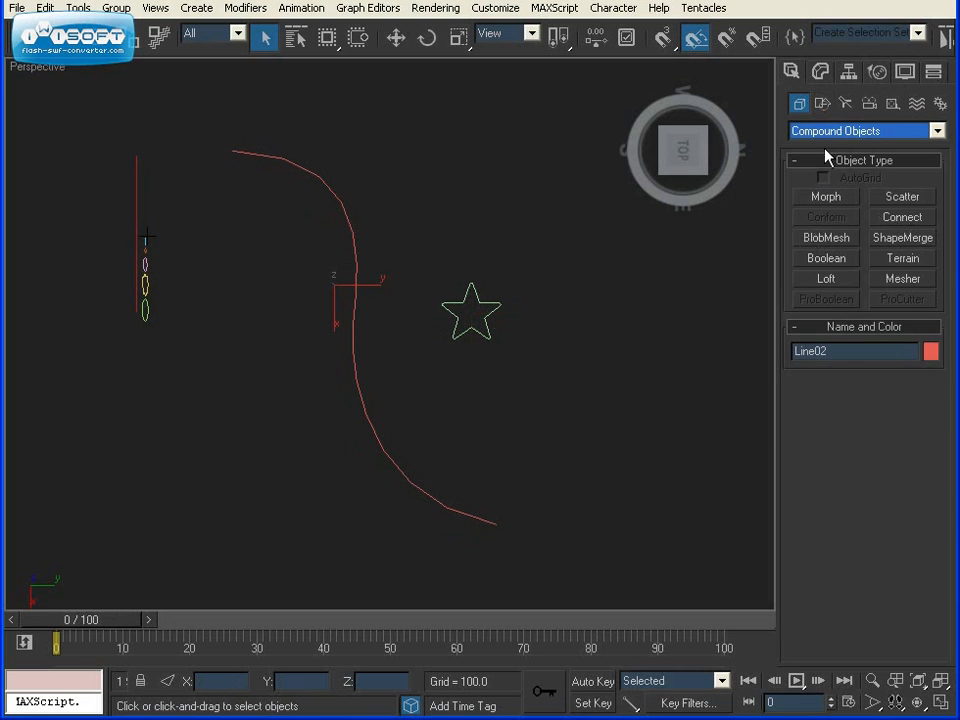
{"action": "left_click", "coordinate": [824, 278]}
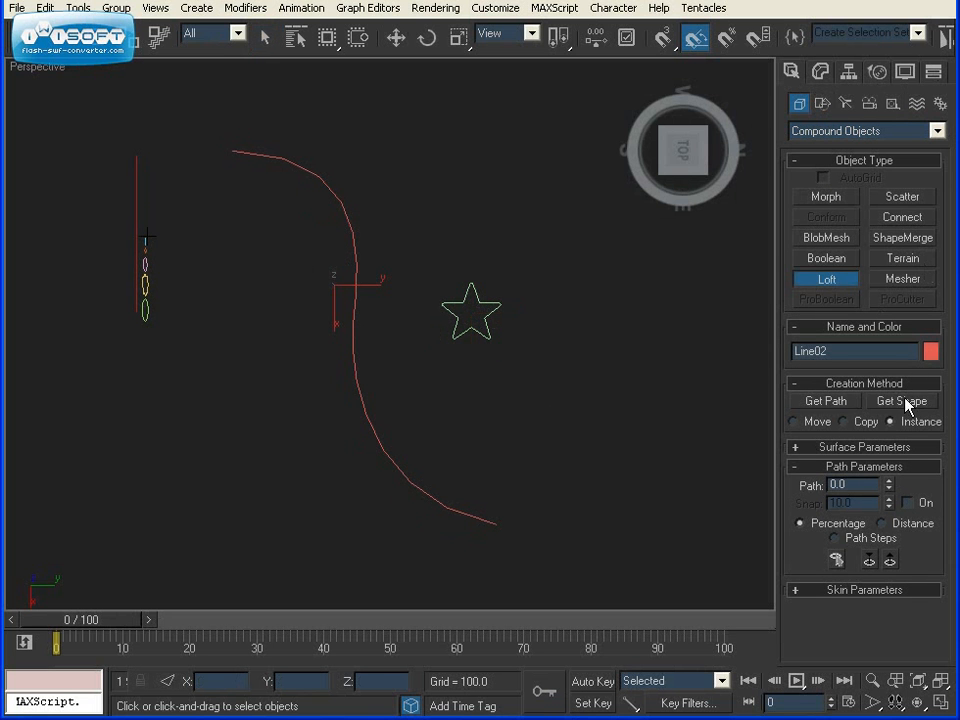
{"action": "left_click", "coordinate": [900, 400]}
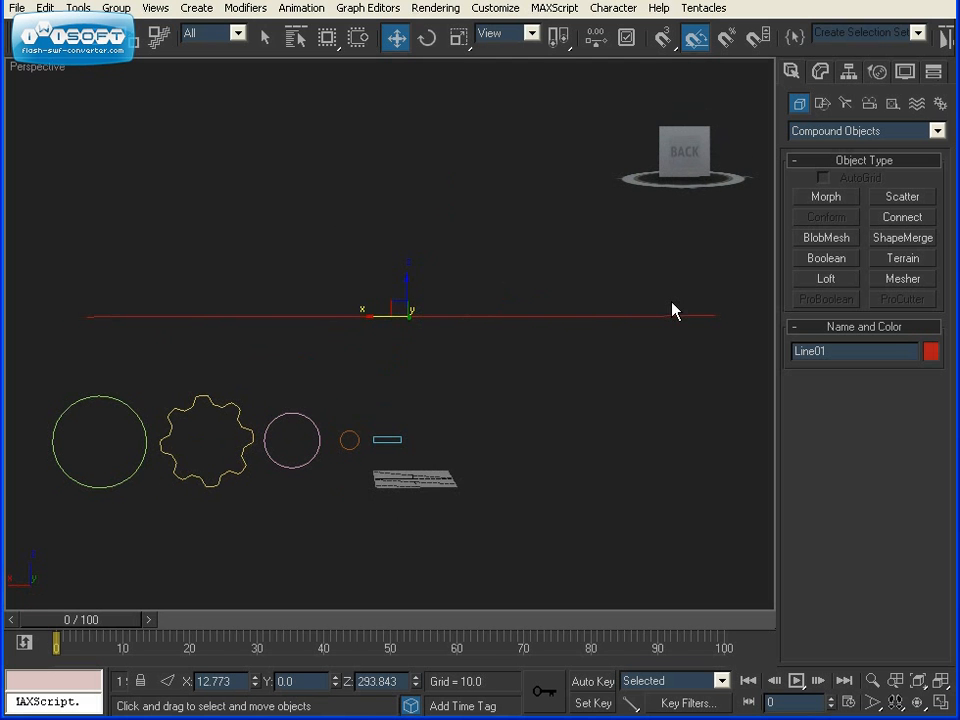
{"action": "mouse_move", "coordinate": [462, 472]}
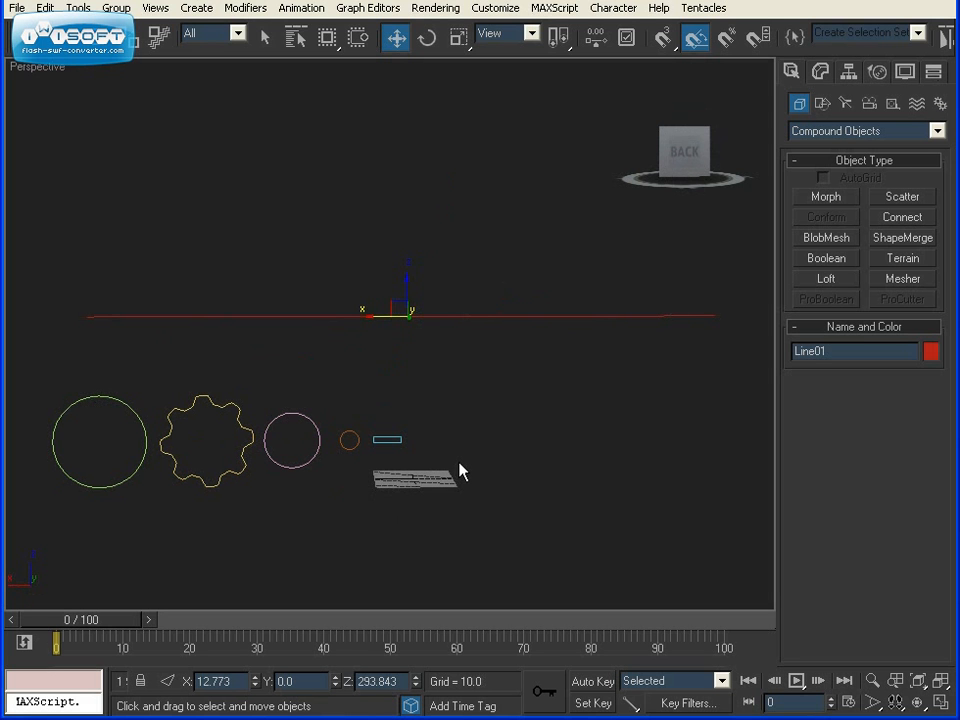
{"action": "mouse_move", "coordinate": [420, 424]}
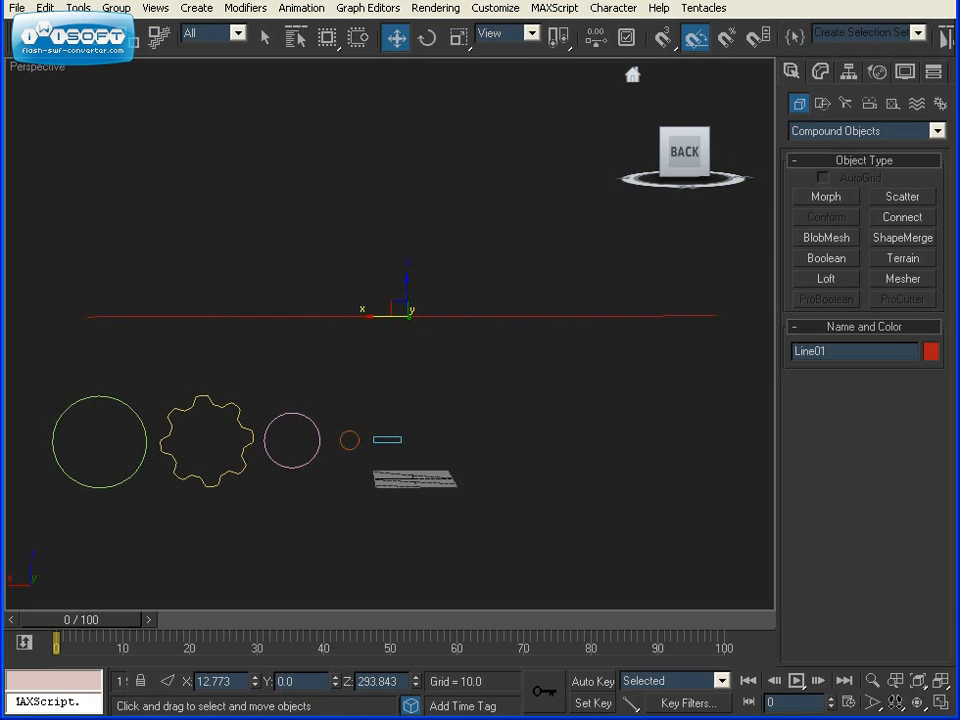
{"action": "mouse_move", "coordinate": [792, 72]}
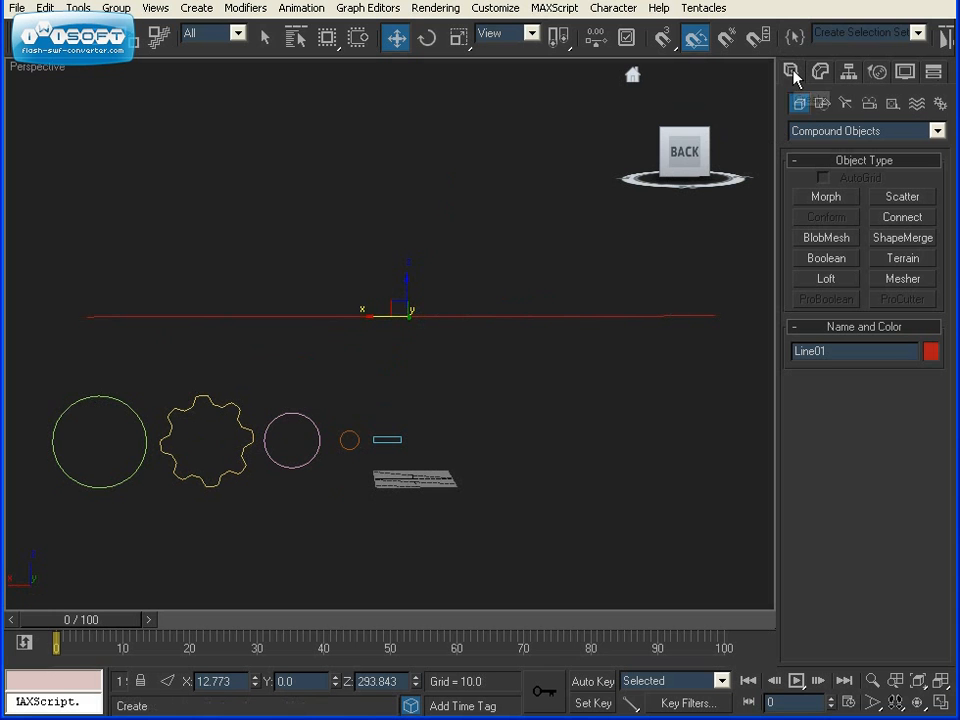
{"action": "mouse_move", "coordinate": [796, 104]}
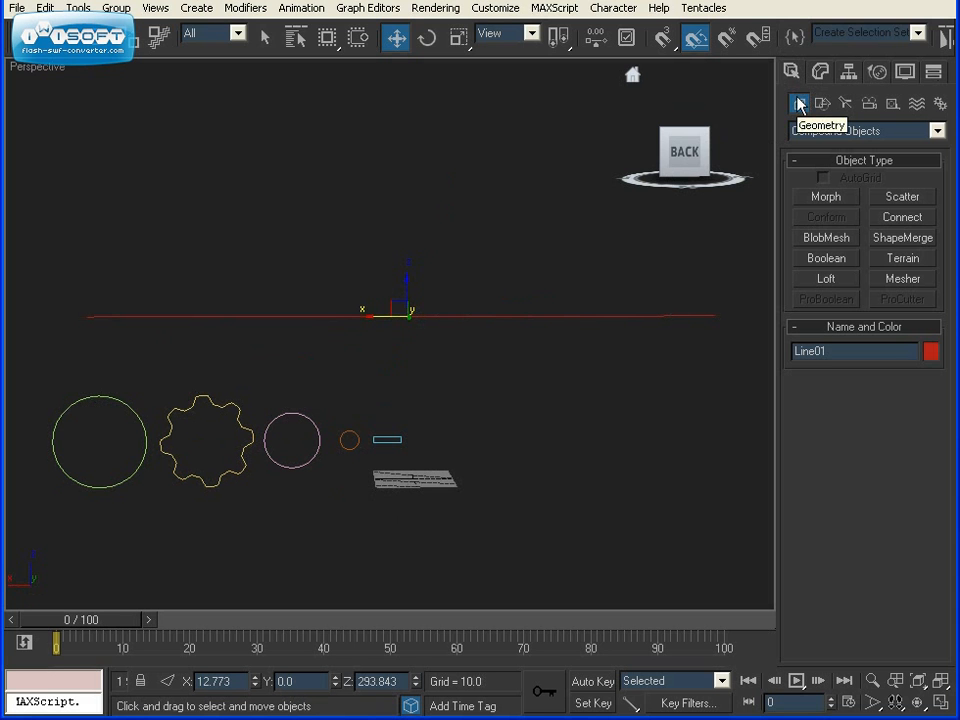
Loft the large circle along Line01 to create the long tube Loft02.
{"action": "left_click", "coordinate": [864, 132]}
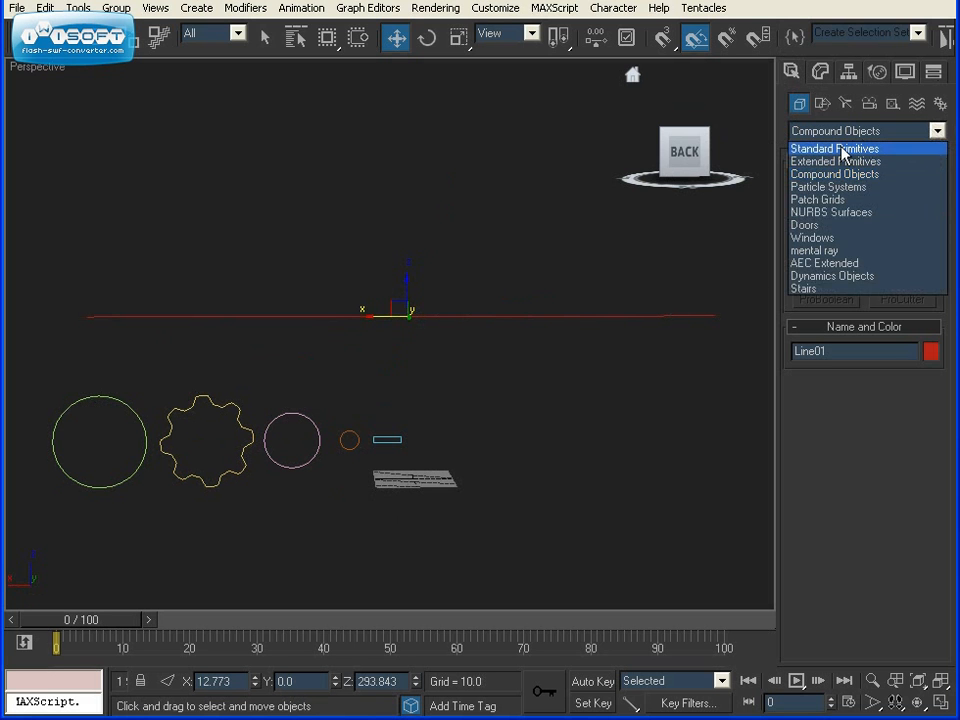
{"action": "mouse_move", "coordinate": [836, 160]}
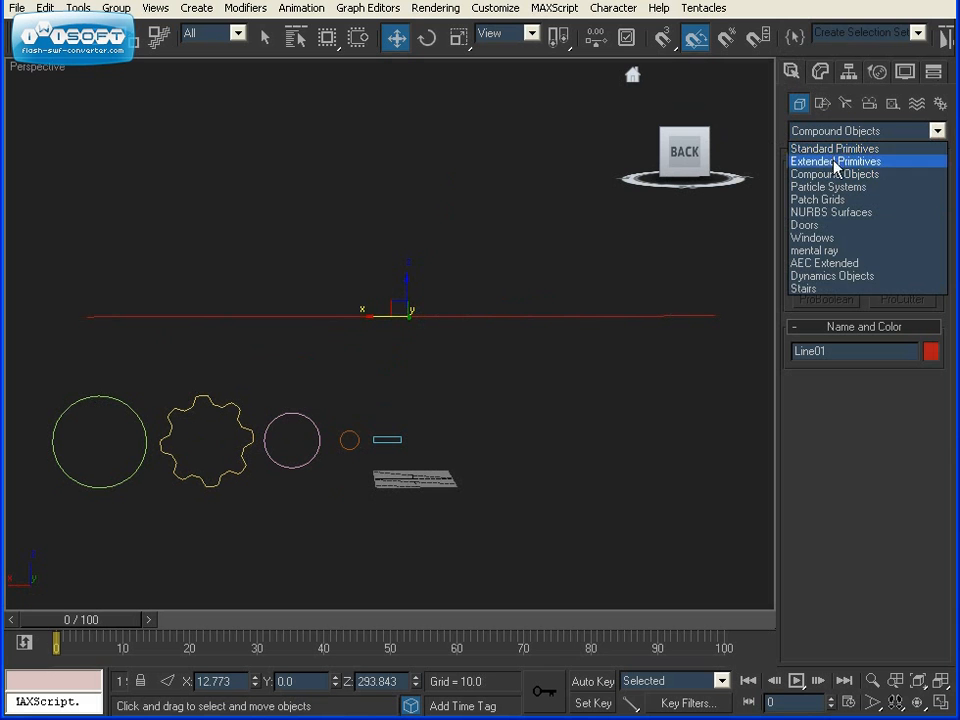
{"action": "left_click", "coordinate": [836, 172]}
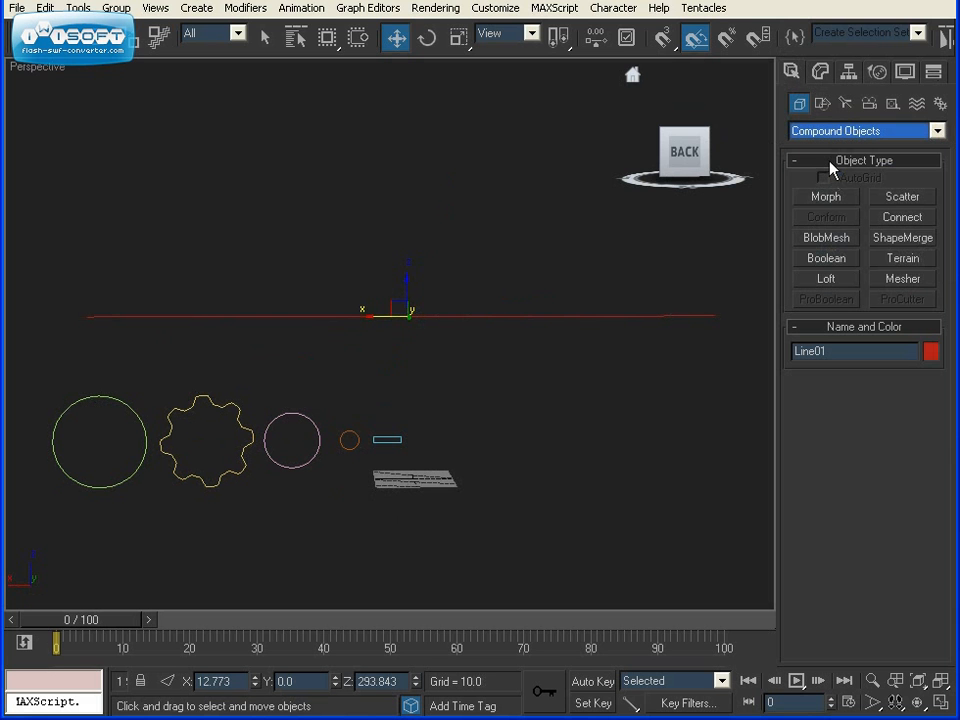
{"action": "left_click", "coordinate": [824, 278]}
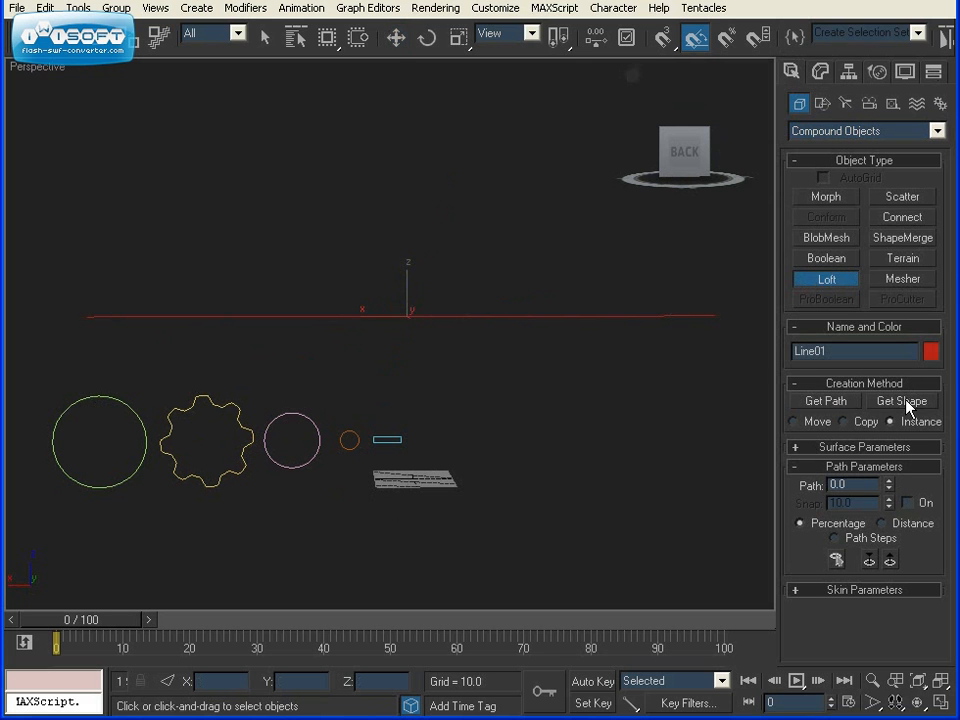
{"action": "left_click", "coordinate": [900, 400]}
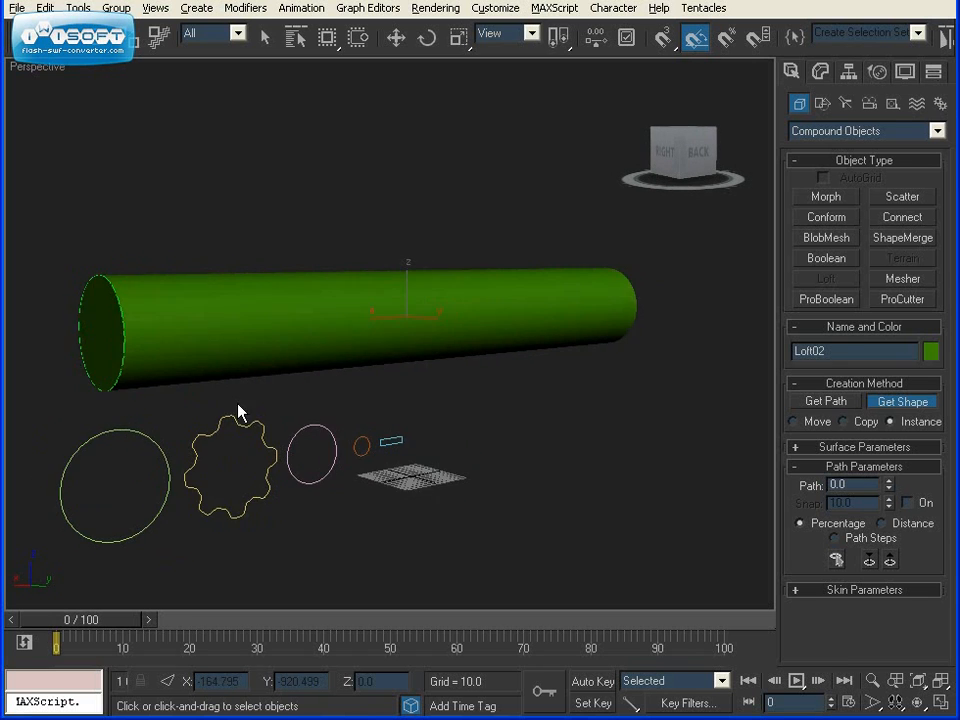
Set the loft's path position to 5 and start picking another shape.
{"action": "left_click_drag", "start_coordinate": [240, 410], "coordinate": [256, 398]}
{"action": "type", "text": "5"}
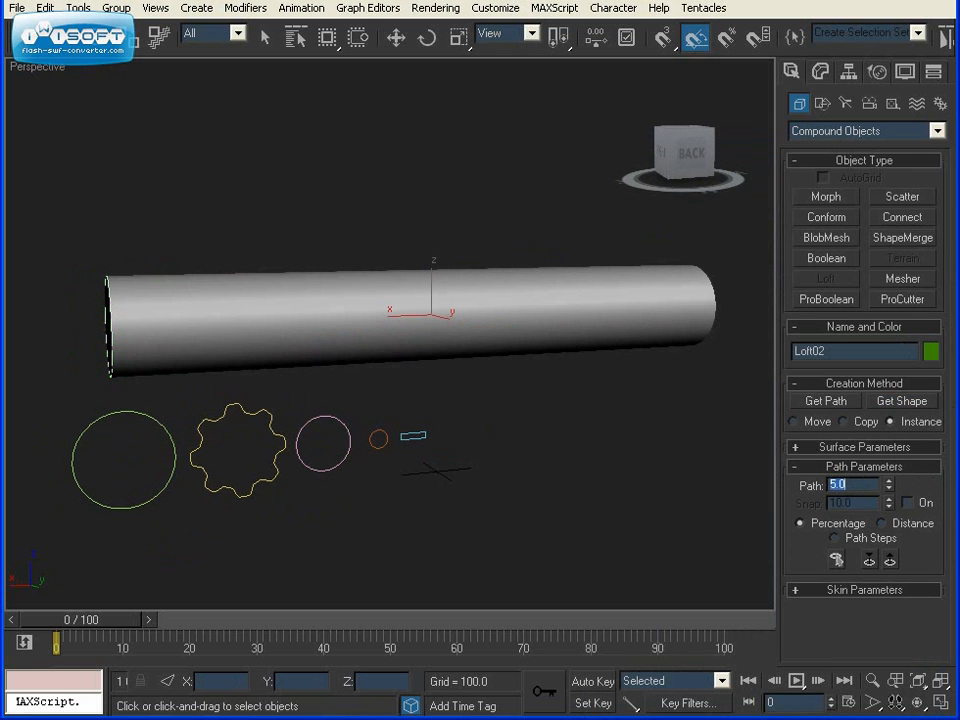
{"action": "left_click", "coordinate": [900, 400]}
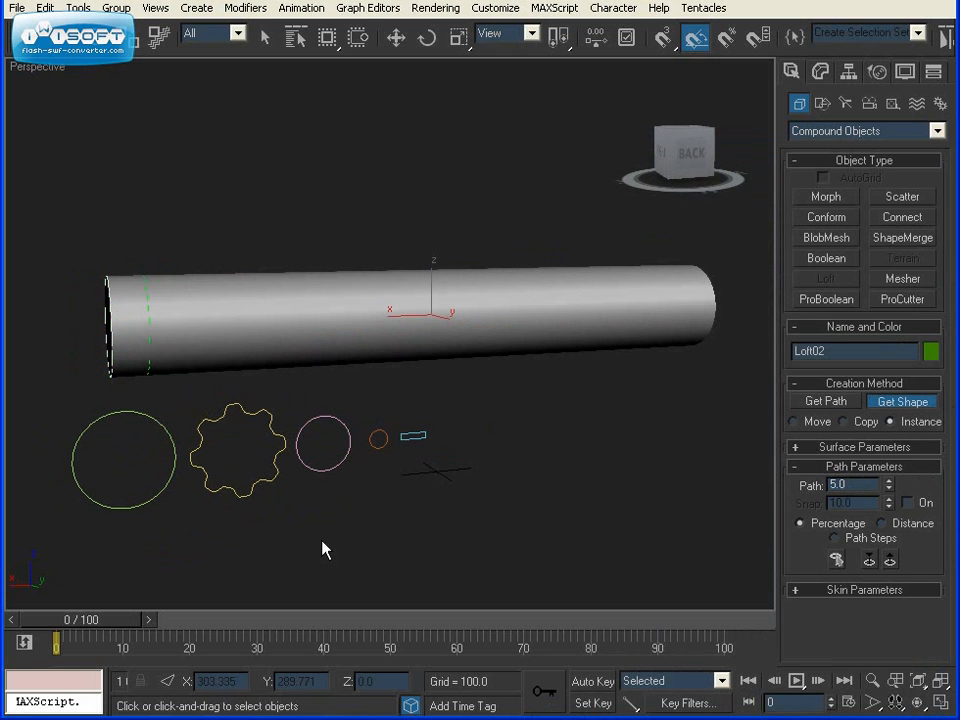
{"action": "mouse_move", "coordinate": [282, 418]}
{"action": "type", "text": "40"}
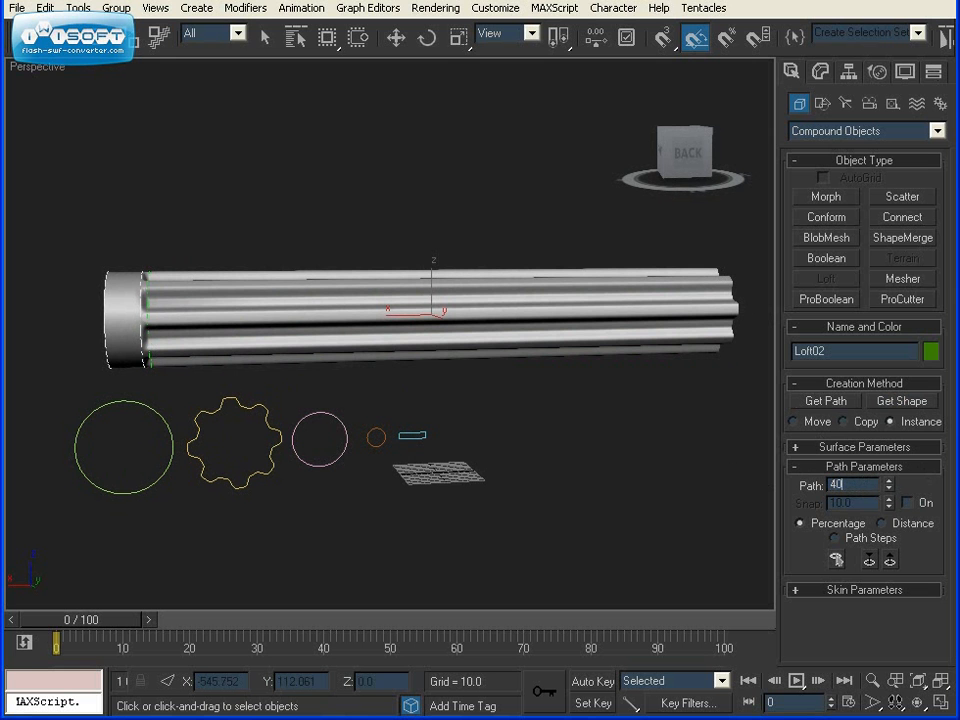
Add the gear profile as the ribbed handle section up to path 40.
{"action": "left_click", "coordinate": [900, 400]}
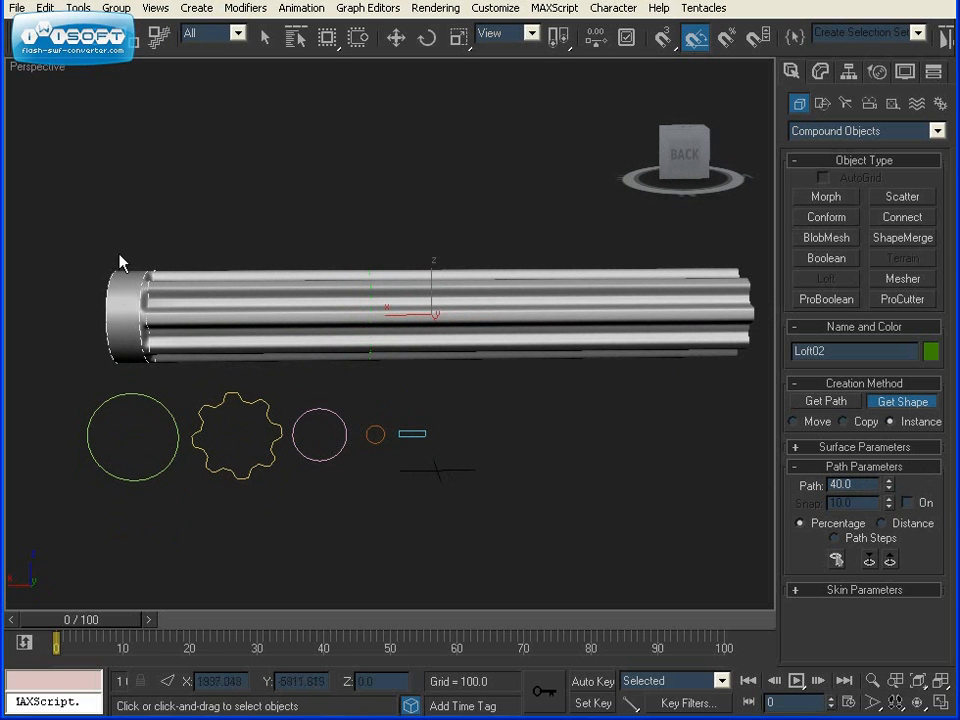
{"action": "mouse_move", "coordinate": [156, 382]}
{"action": "type", "text": "45"}
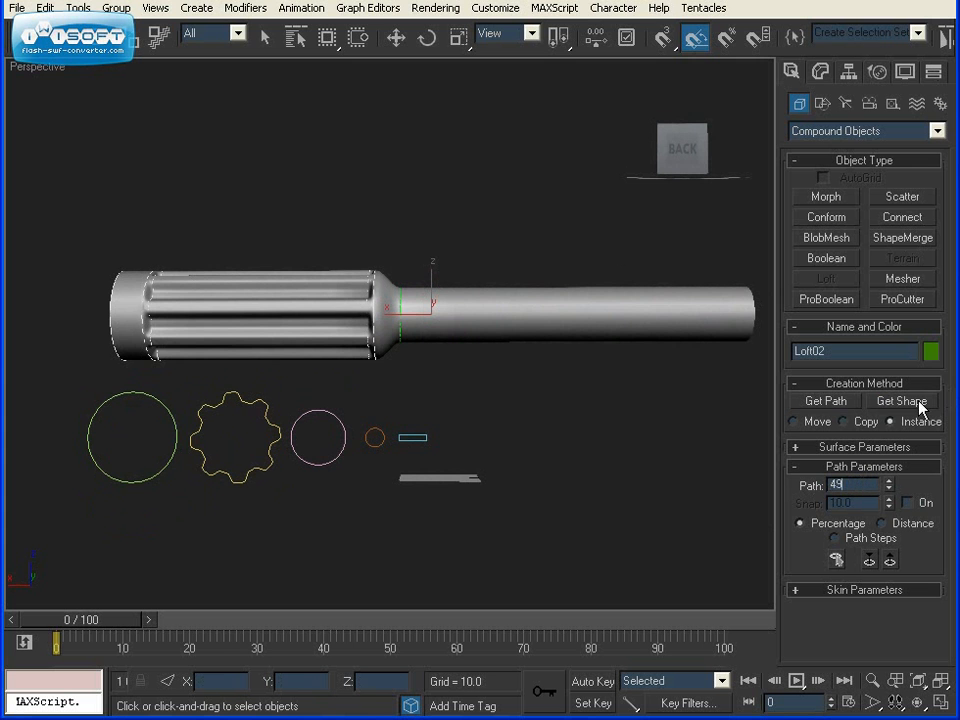
Add small circles at path 41 and 50 for the collar and thin shaft.
{"action": "left_click", "coordinate": [900, 400]}
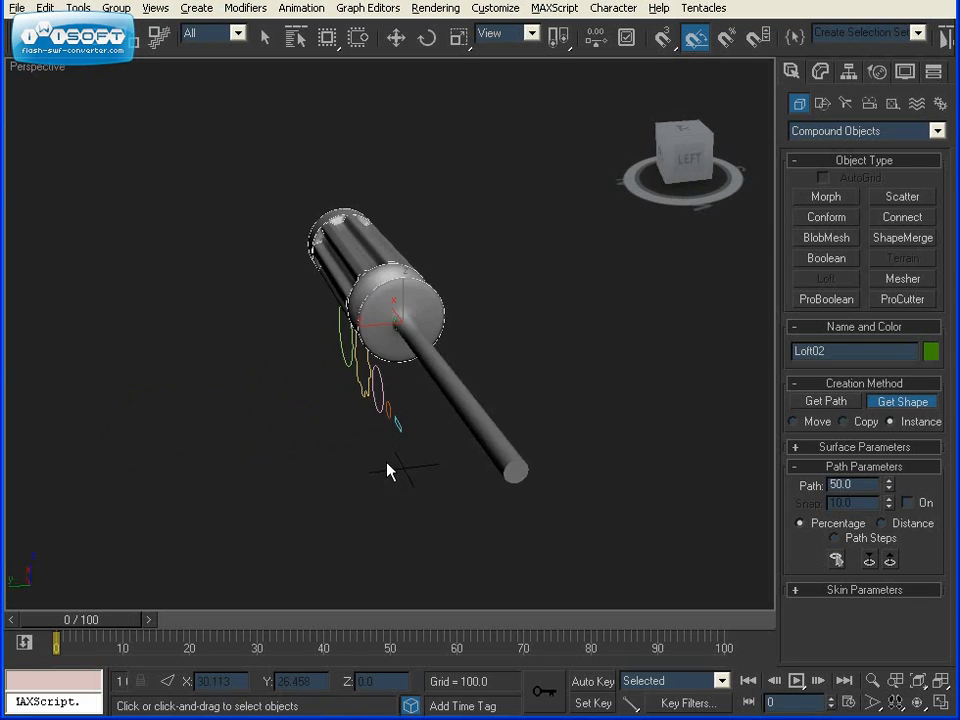
{"action": "left_click_drag", "start_coordinate": [390, 470], "coordinate": [490, 450]}
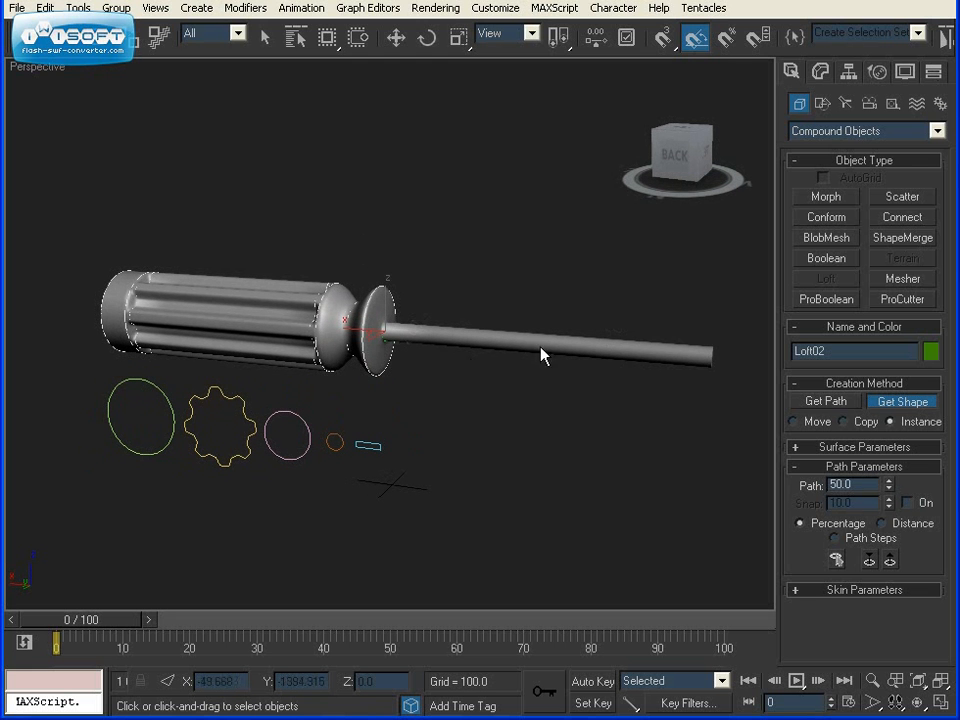
{"action": "mouse_move", "coordinate": [336, 436]}
{"action": "type", "text": "90"}
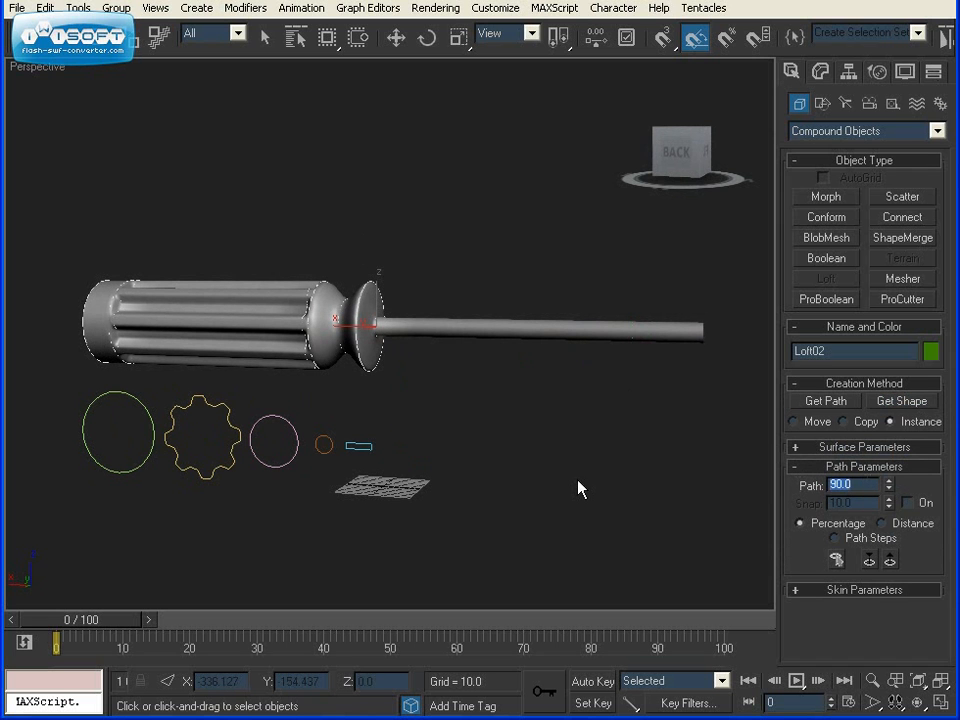
Add cross-sections at path 90 and 100, ending the shaft in a rectangular blade tip.
{"action": "left_click", "coordinate": [900, 400]}
{"action": "type", "text": "100"}
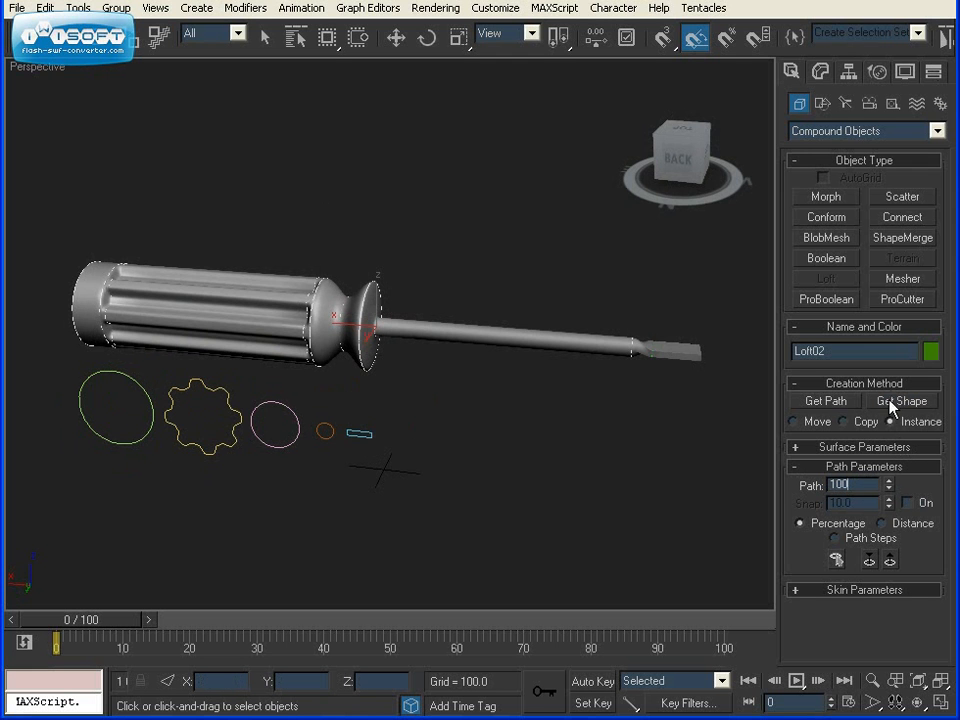
{"action": "left_click", "coordinate": [900, 400]}
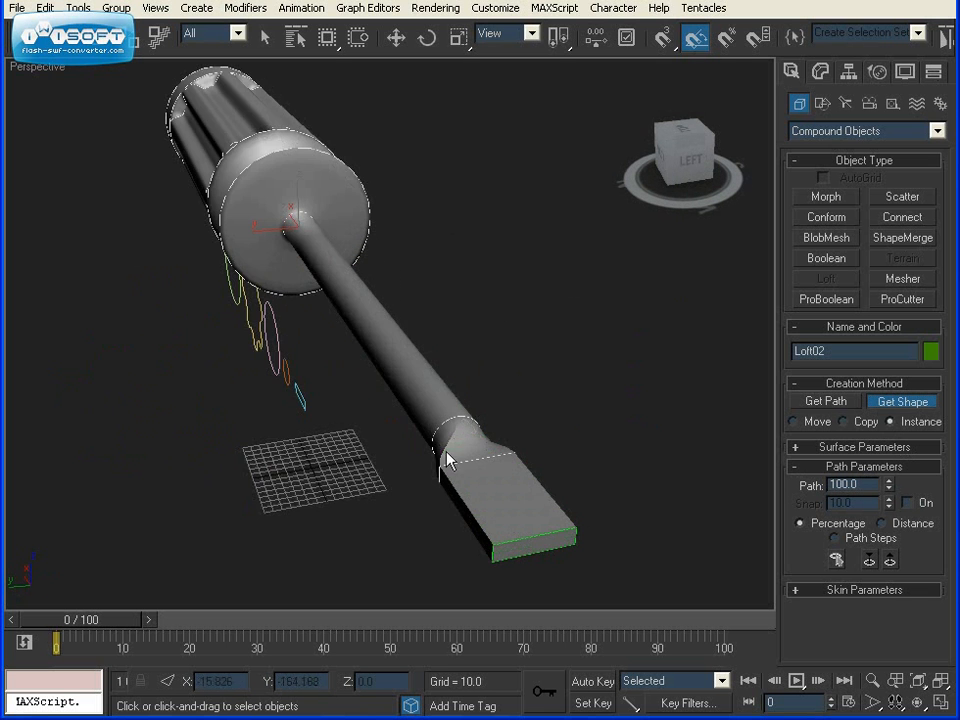
{"action": "left_click_drag", "start_coordinate": [448, 458], "coordinate": [432, 454]}
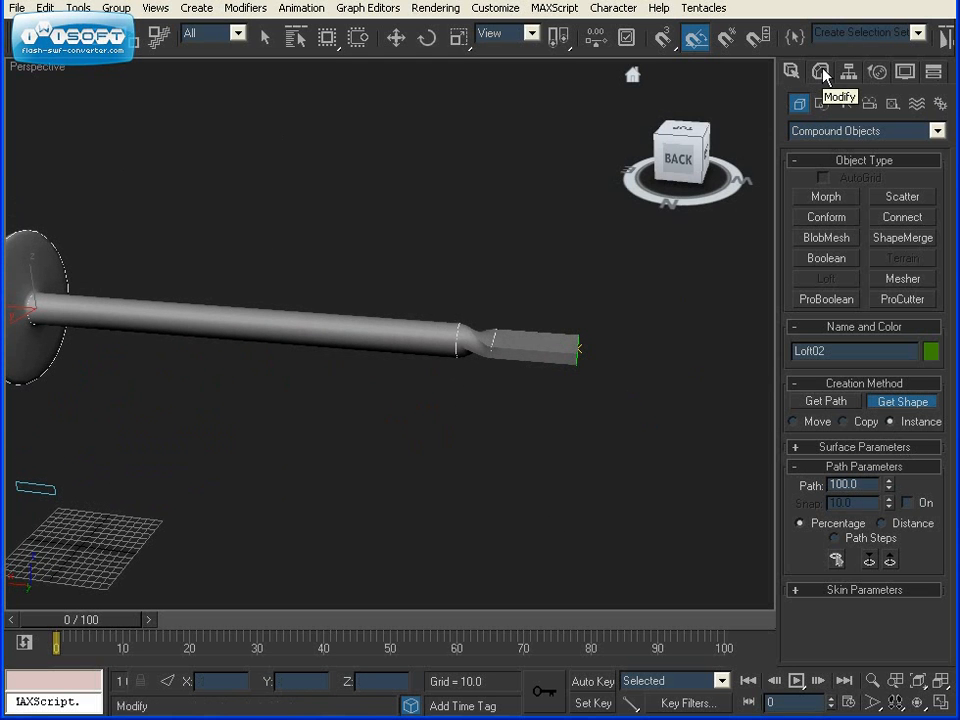
Enter Loft02's Shape sub-object level in the modifier stack.
{"action": "left_click", "coordinate": [820, 72]}
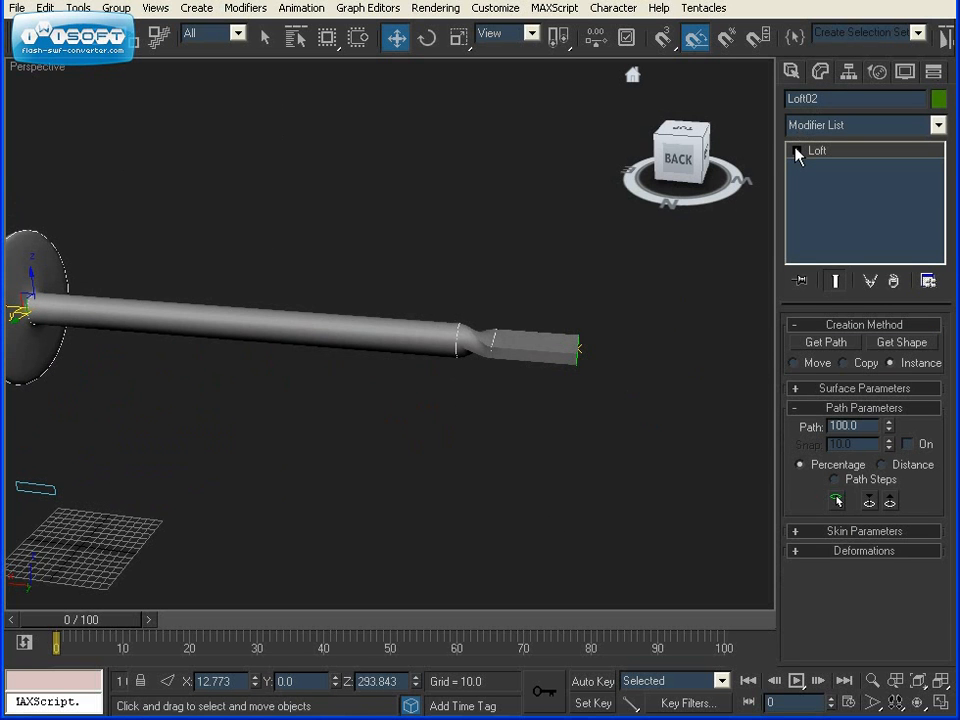
{"action": "left_click", "coordinate": [796, 150]}
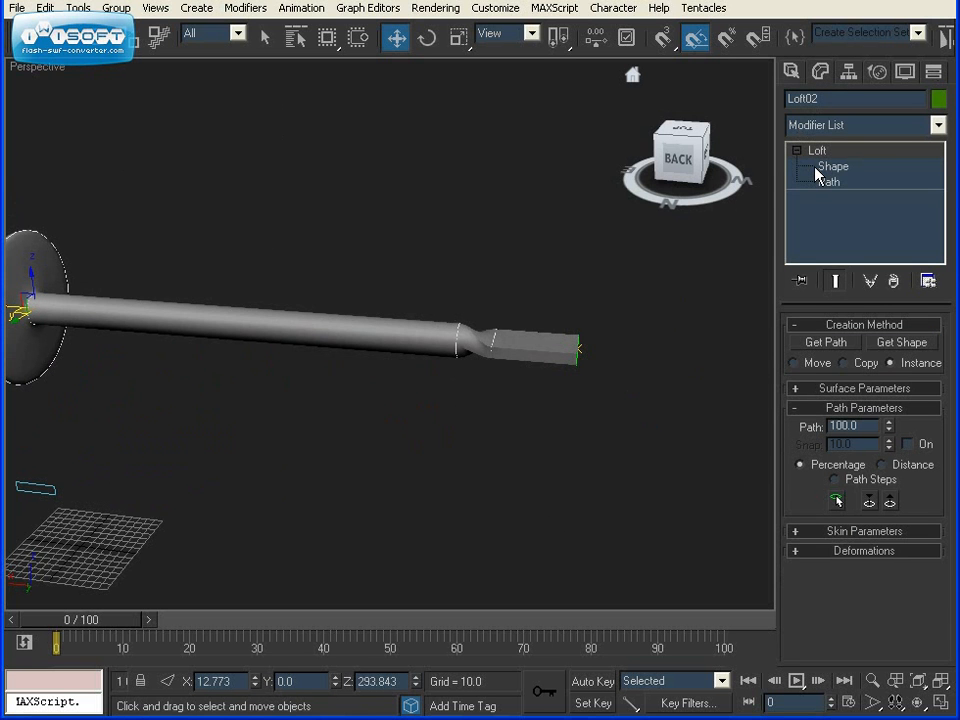
{"action": "left_click", "coordinate": [832, 166]}
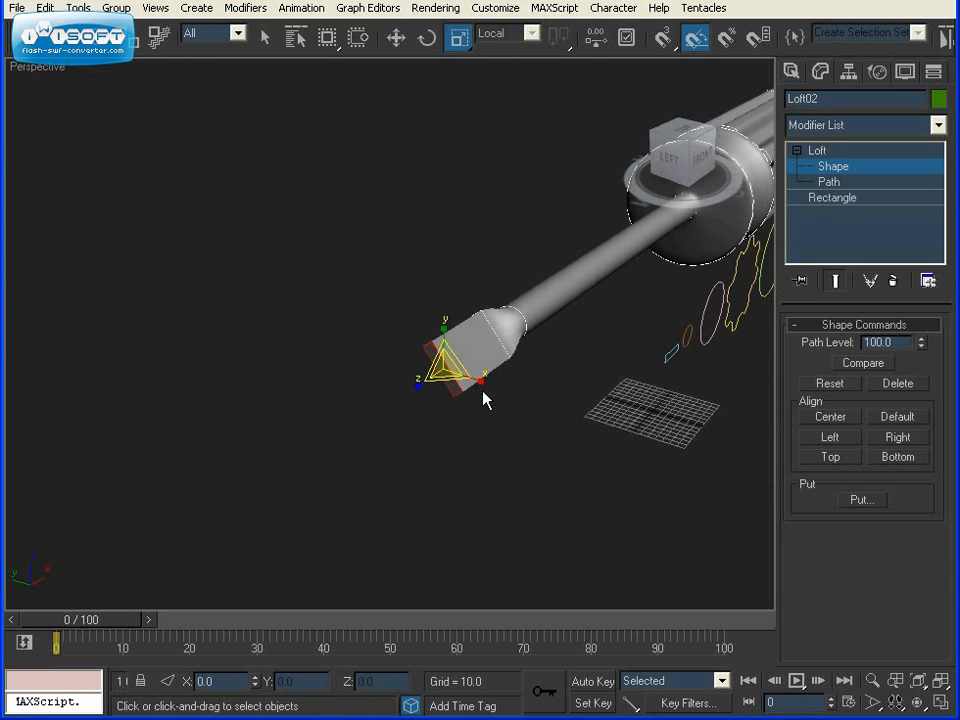
Rotate the tip's rectangle cross-section to about 72 degrees.
{"action": "left_click_drag", "start_coordinate": [450, 360], "coordinate": [448, 408]}
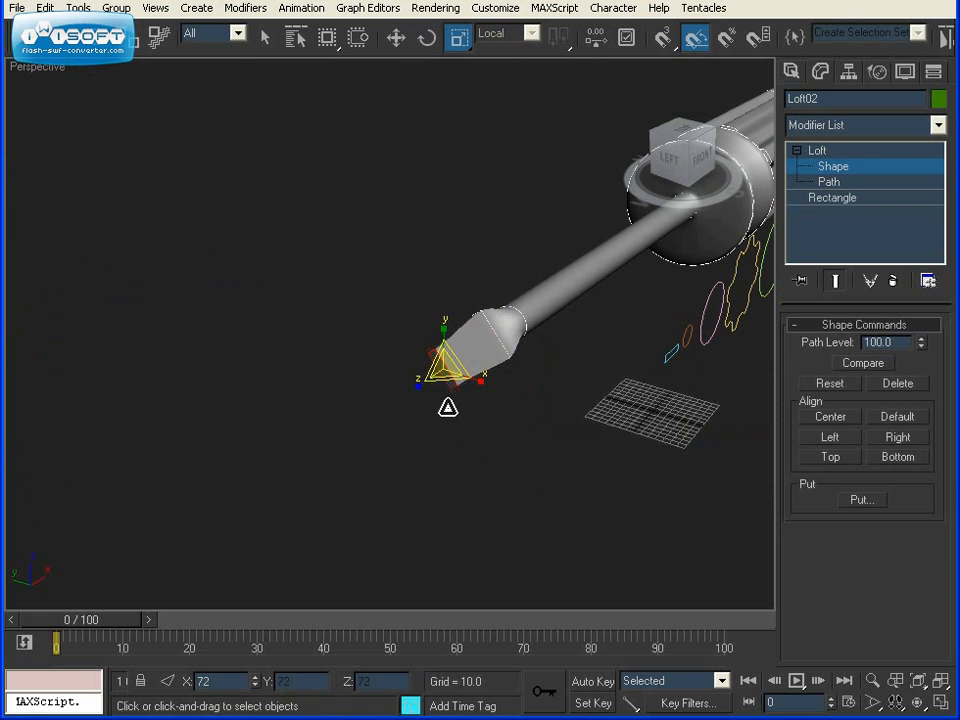